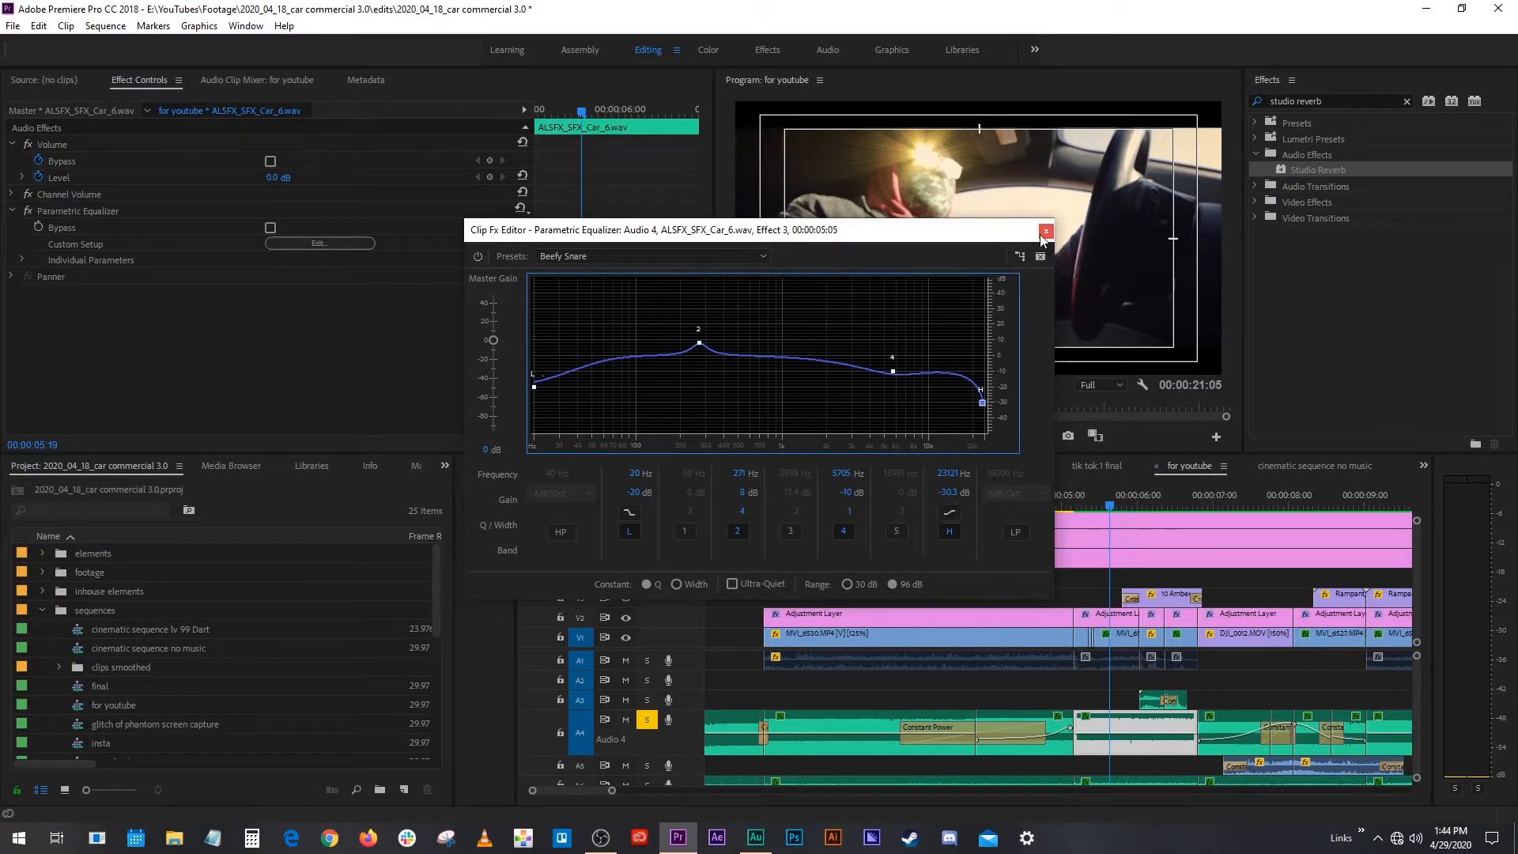
Step: Dismiss the Parametric Equalizer editor and play the car commercial to hear the bass-boosted SFX
click(1045, 231)
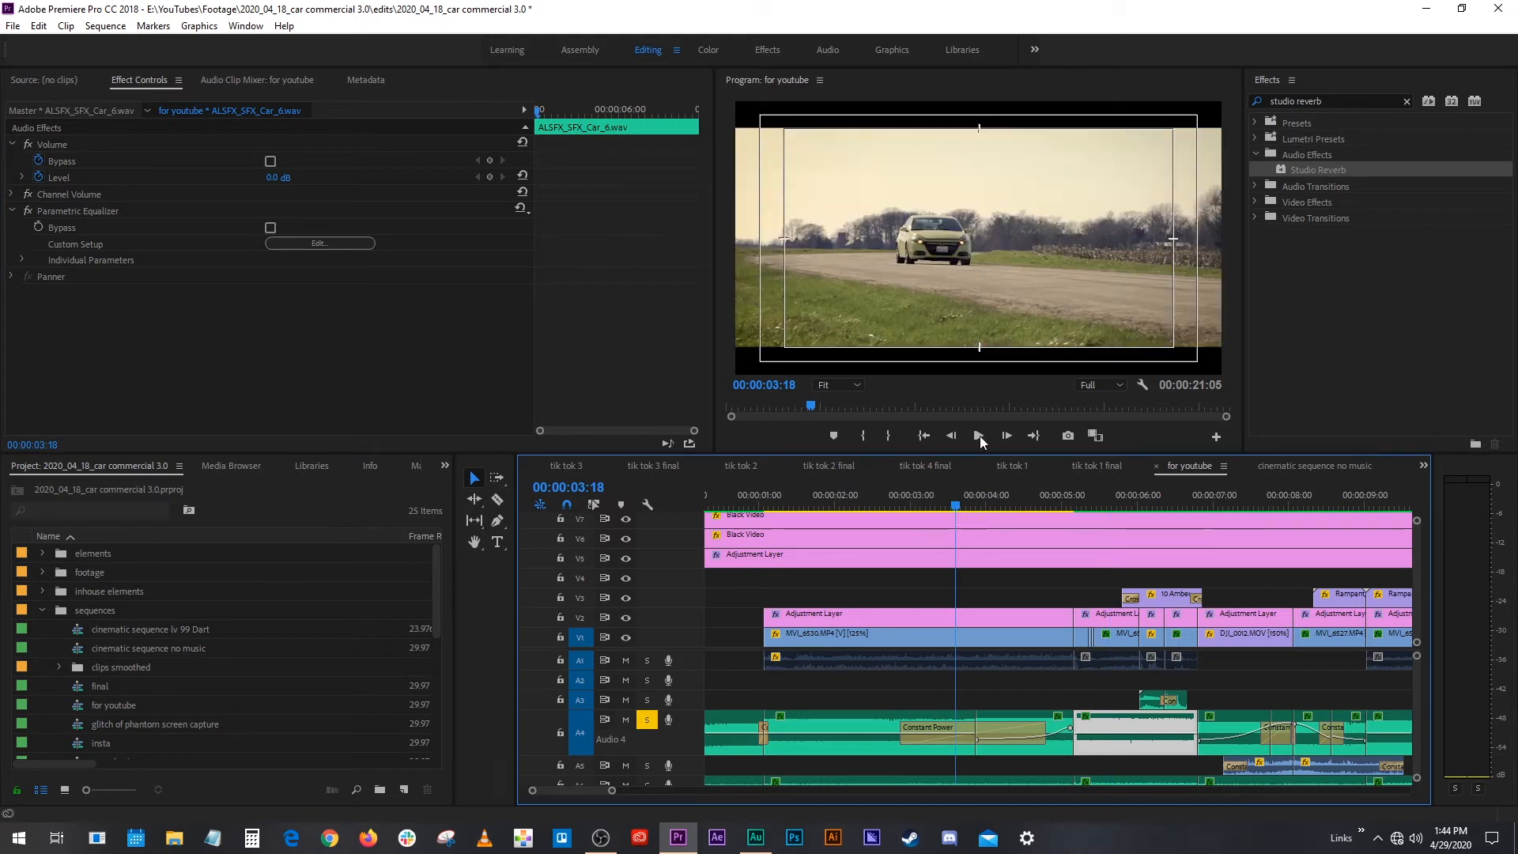
click(977, 436)
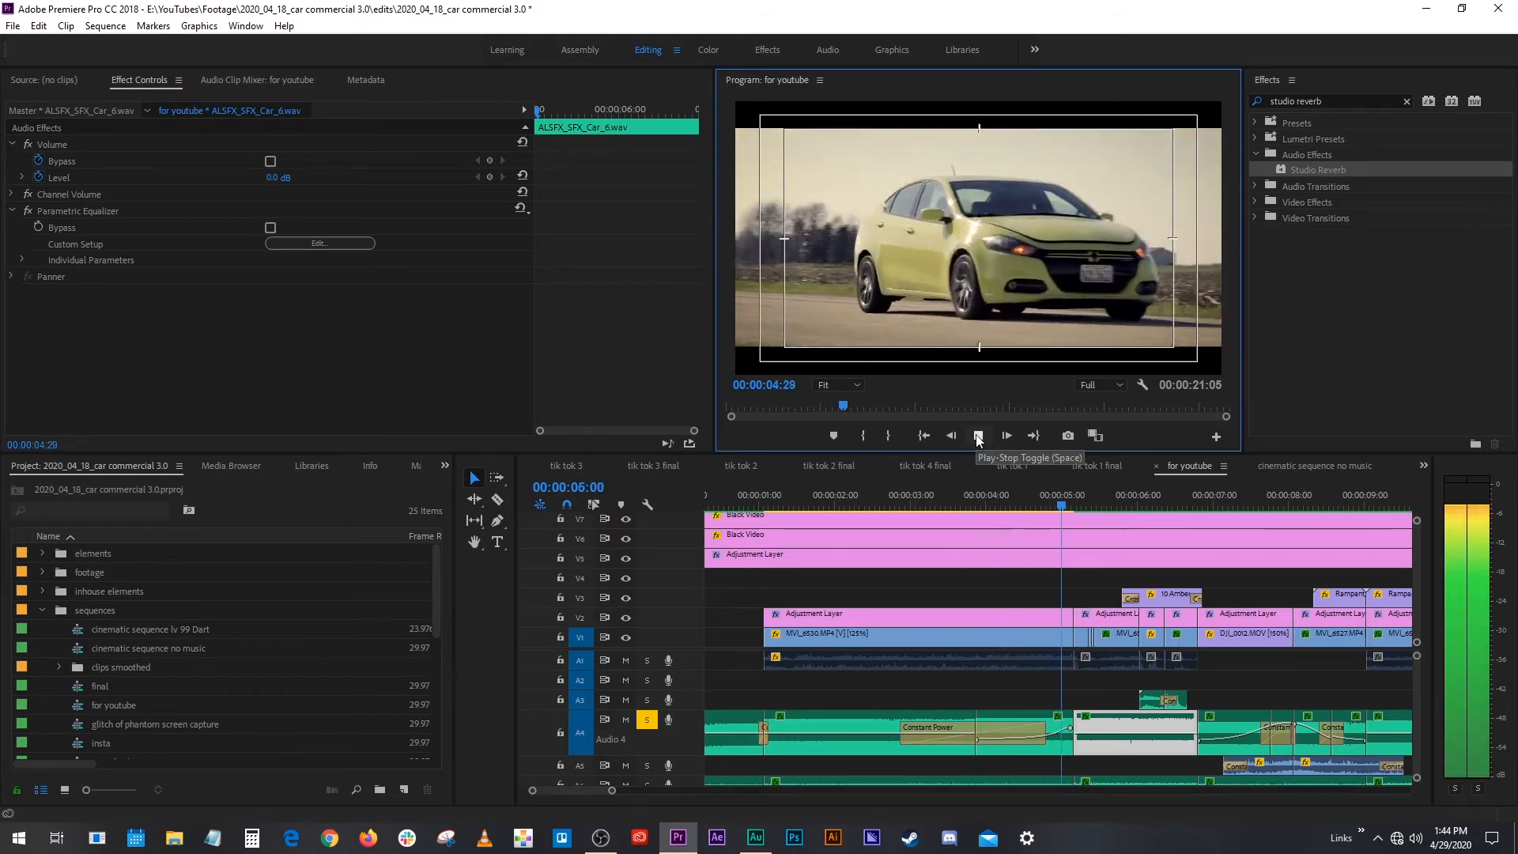